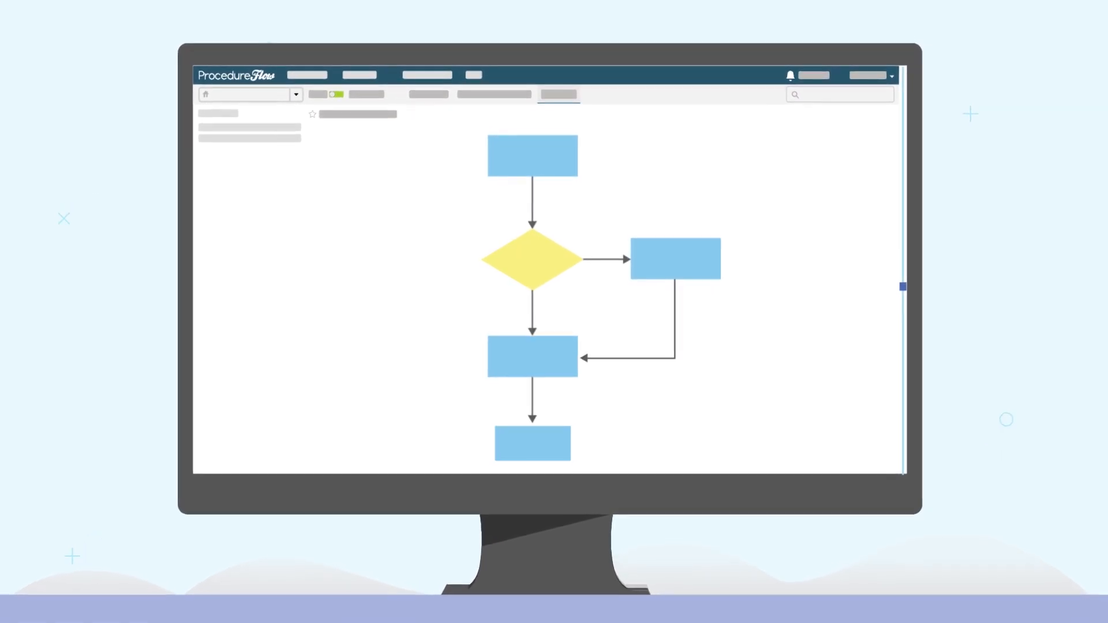
Open the Manufacturing Defect Process flowchart to view its apology, refund and replacement branches.
click(558, 95)
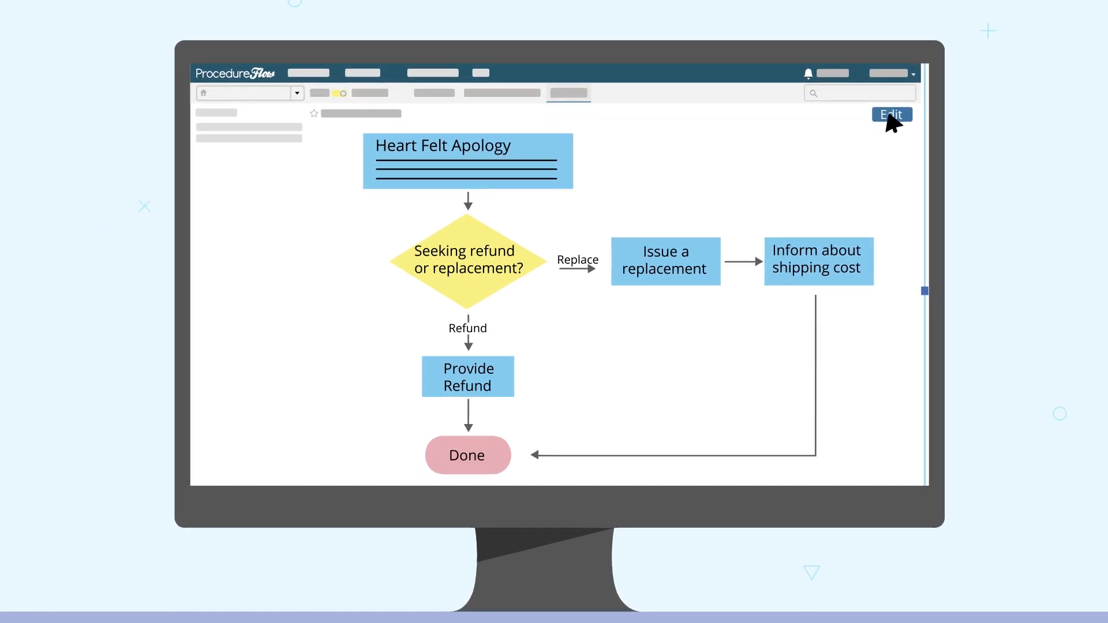
Edit the 'Inform about shipping cost' step to read 'Shipping is free' and submit it.
click(891, 114)
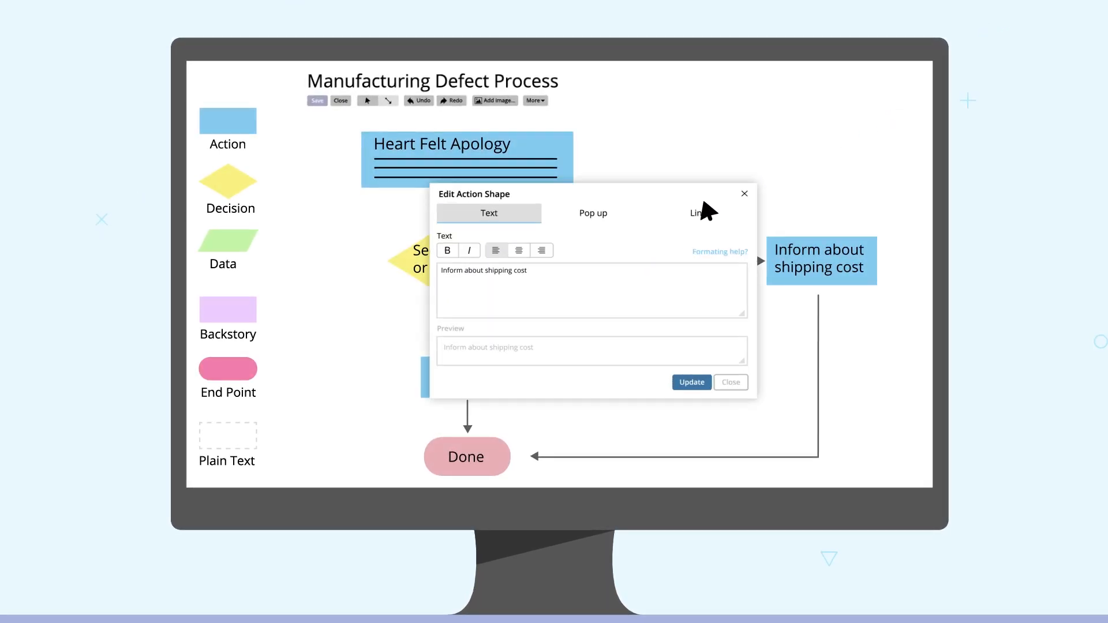
text(Shipping is fre)
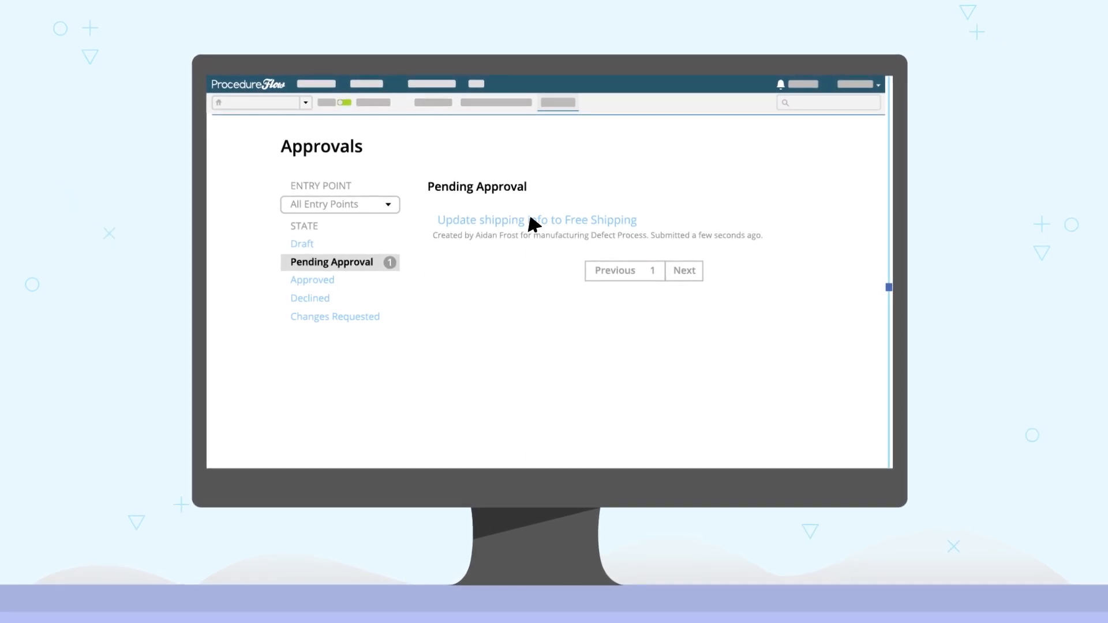
Open the 'Update shipping info to Free Shipping' request's Live vs Draft diff, then go to Reports.
click(536, 220)
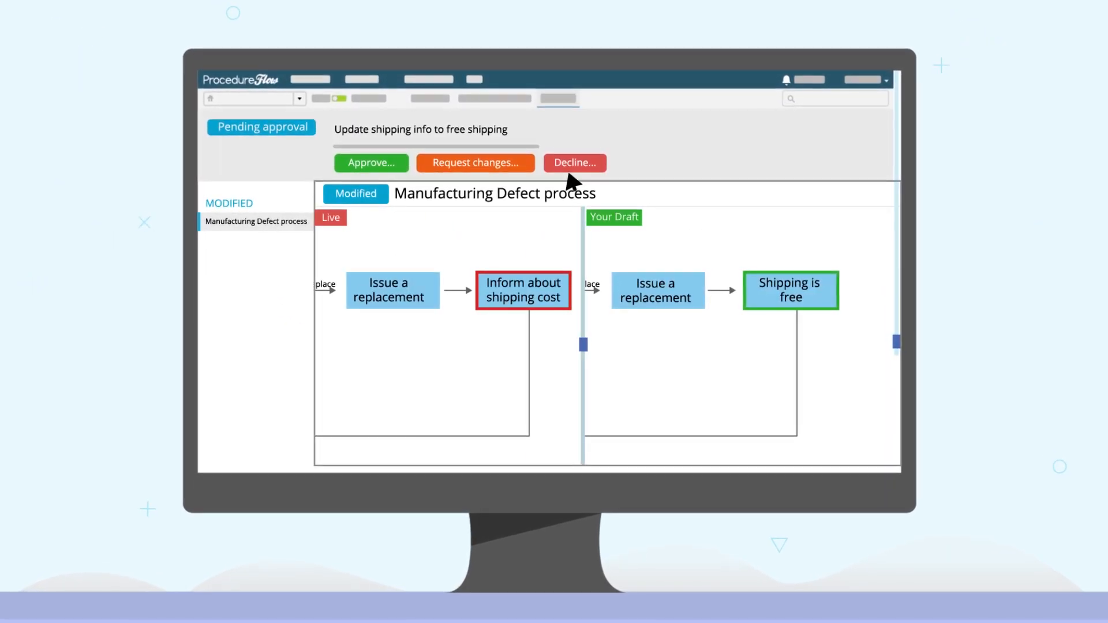
click(370, 163)
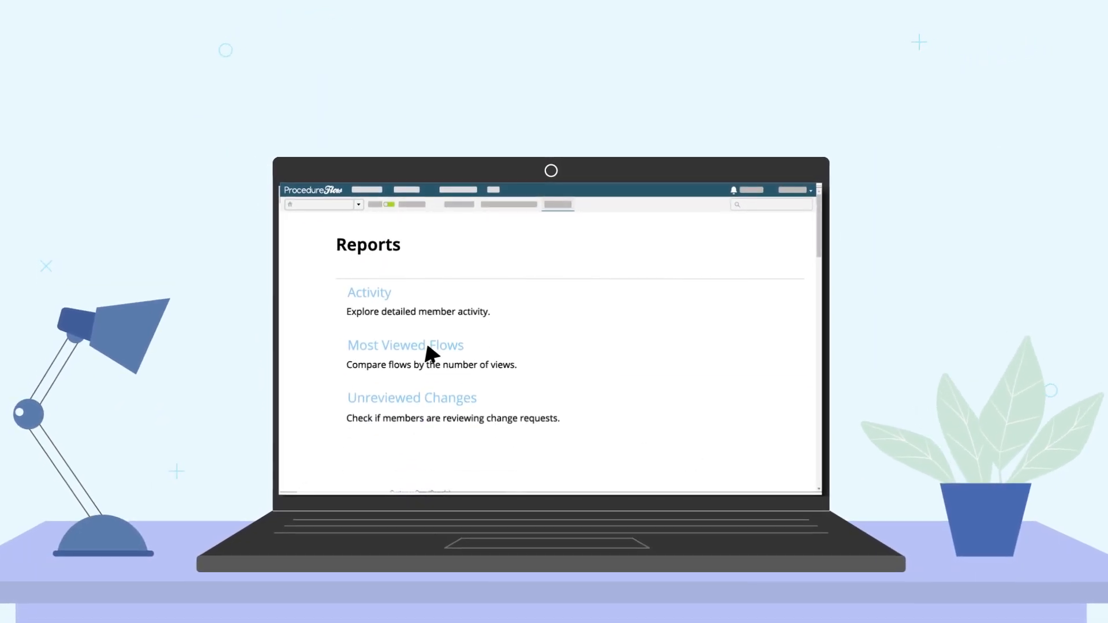
Open the Activity report and select a member to see their January 2020 calendar.
click(368, 293)
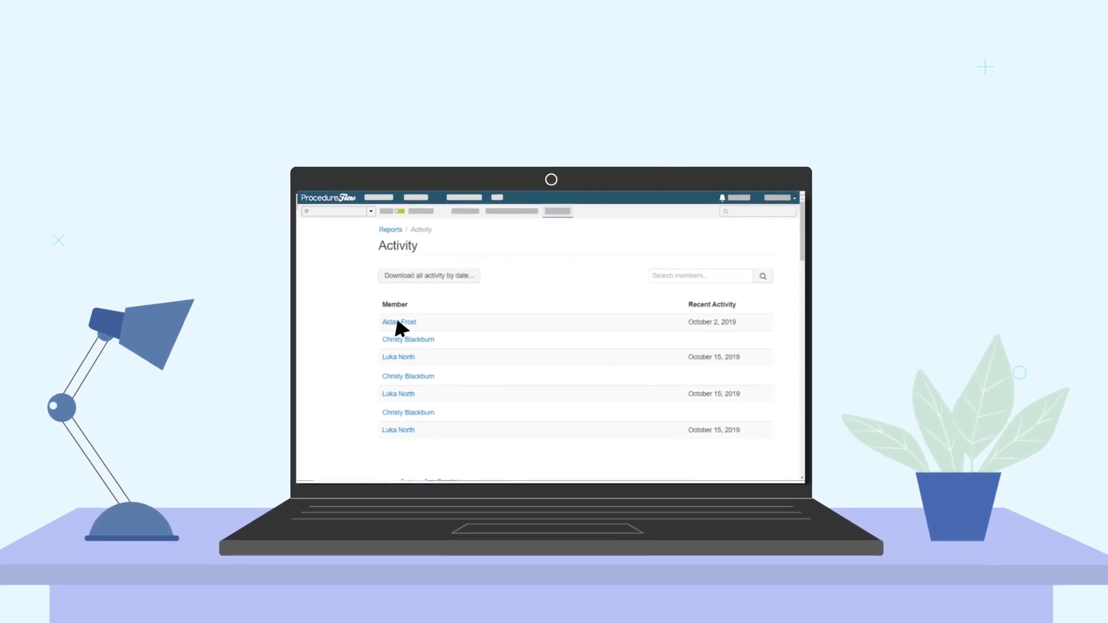
click(398, 322)
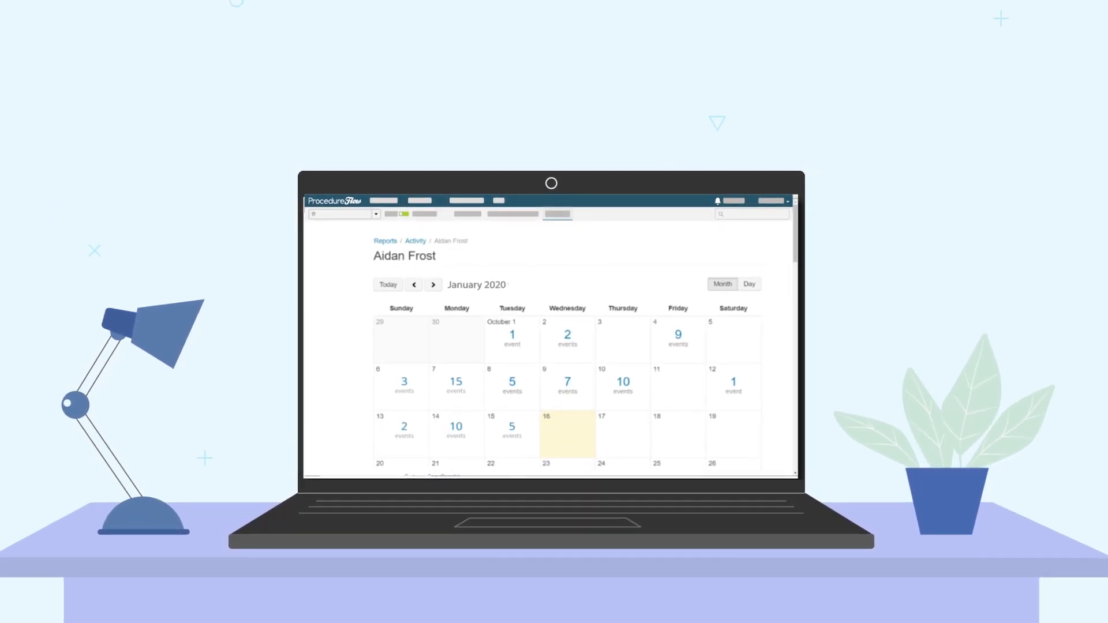